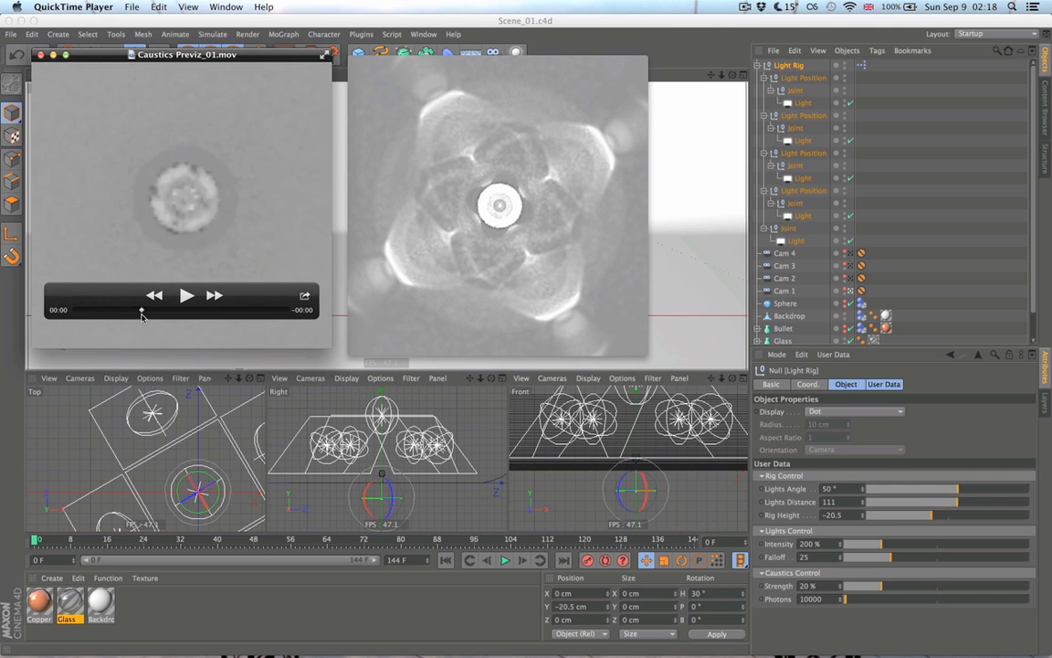
# Step: Scrub through the Caustics Previz_01.mov timeline to review the caustics preview
pyautogui.moveTo(142, 314); pyautogui.dragTo(265, 314)
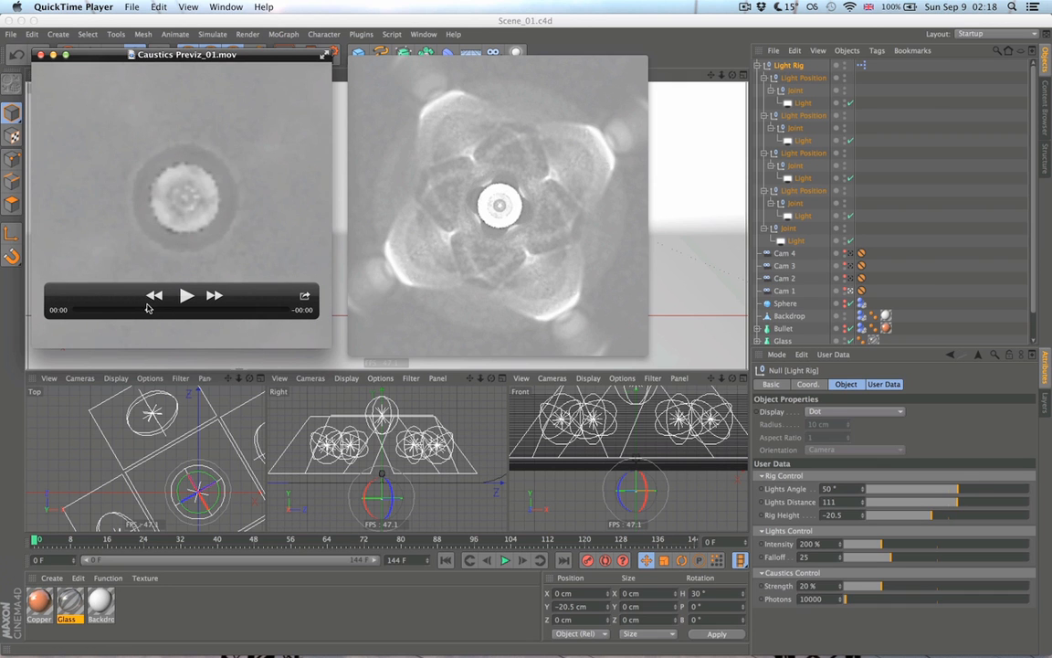
pyautogui.moveTo(146, 307)
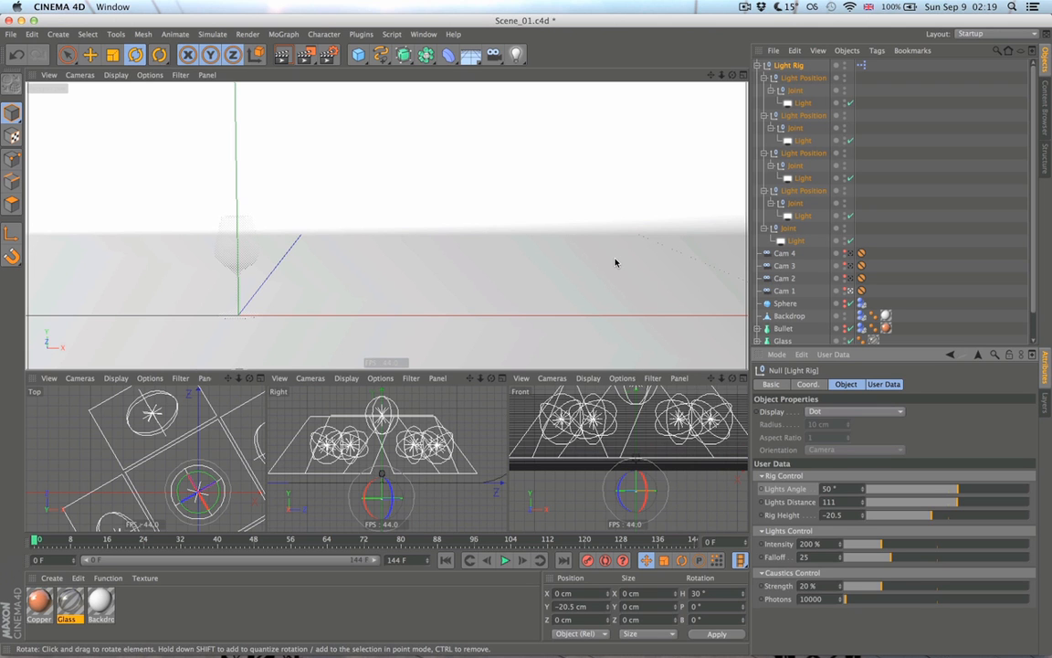
pyautogui.moveTo(713, 526)
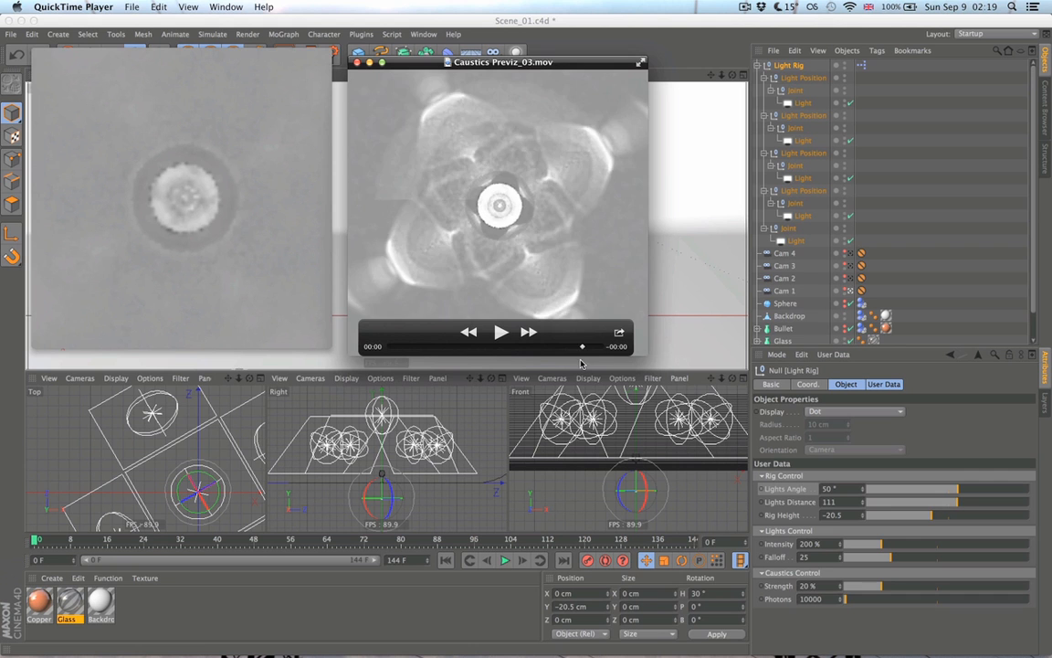
# Step: Scrub through the Caustics Previz_03.mov timeline to review the second caustics preview
pyautogui.moveTo(581, 345); pyautogui.dragTo(447, 345)
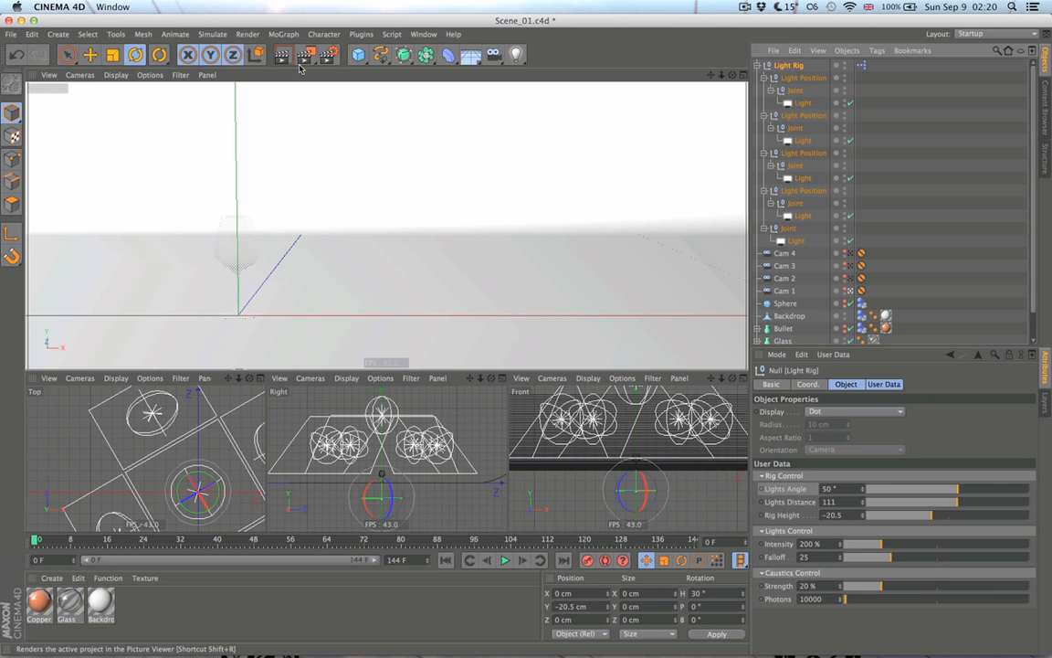
# Step: Render the active perspective view (Cmd+R) to preview the caustics under the glass
pyautogui.press('cmd+w')
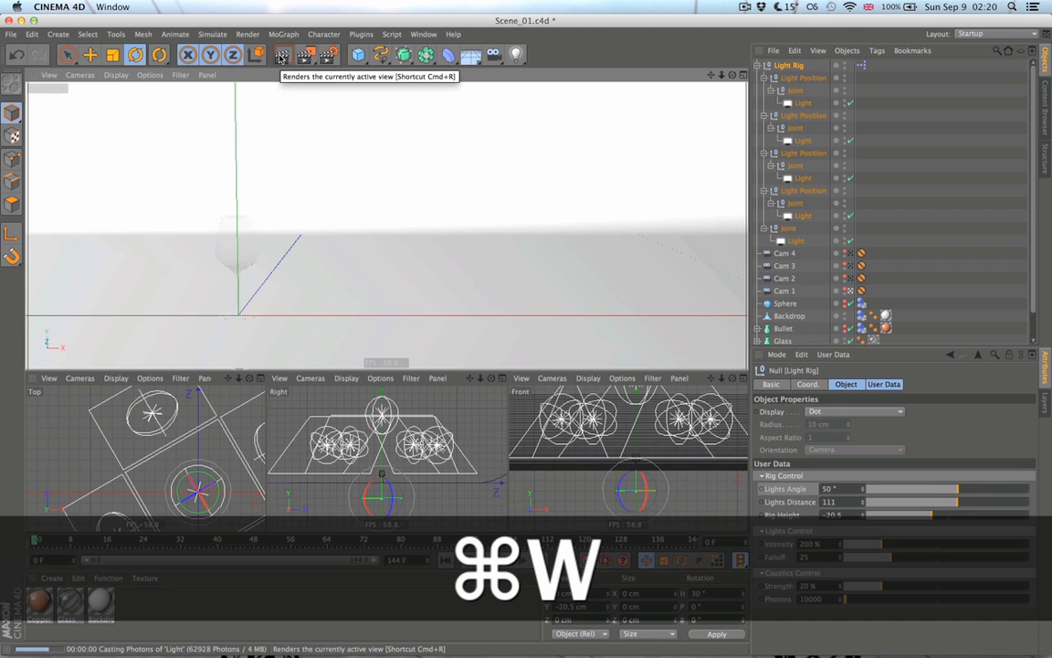
pyautogui.press('cmd+r')
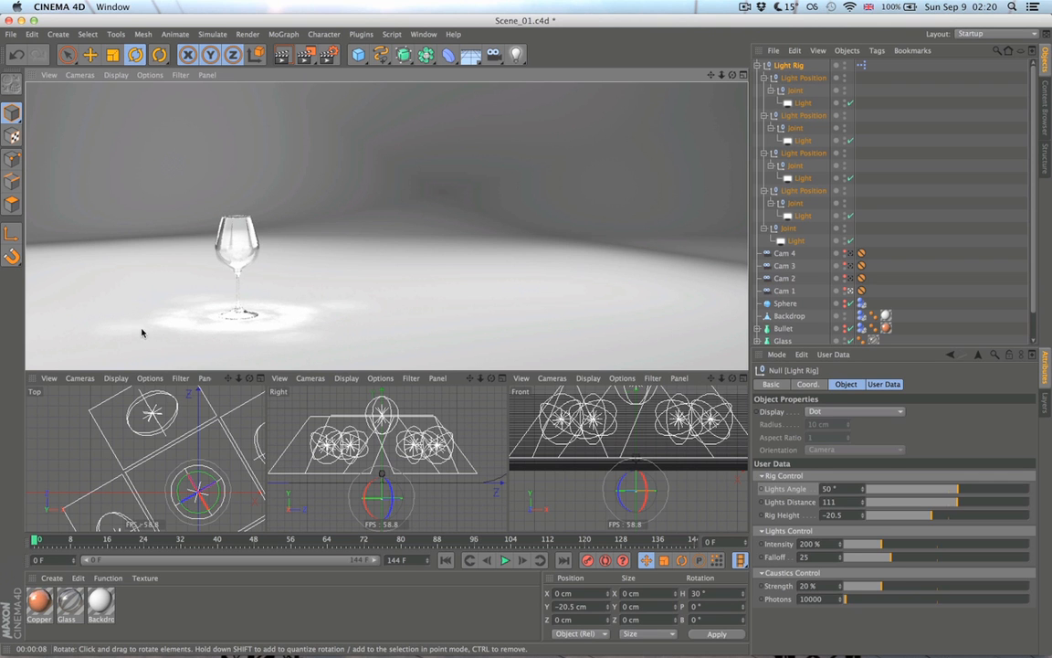
pyautogui.moveTo(204, 338)
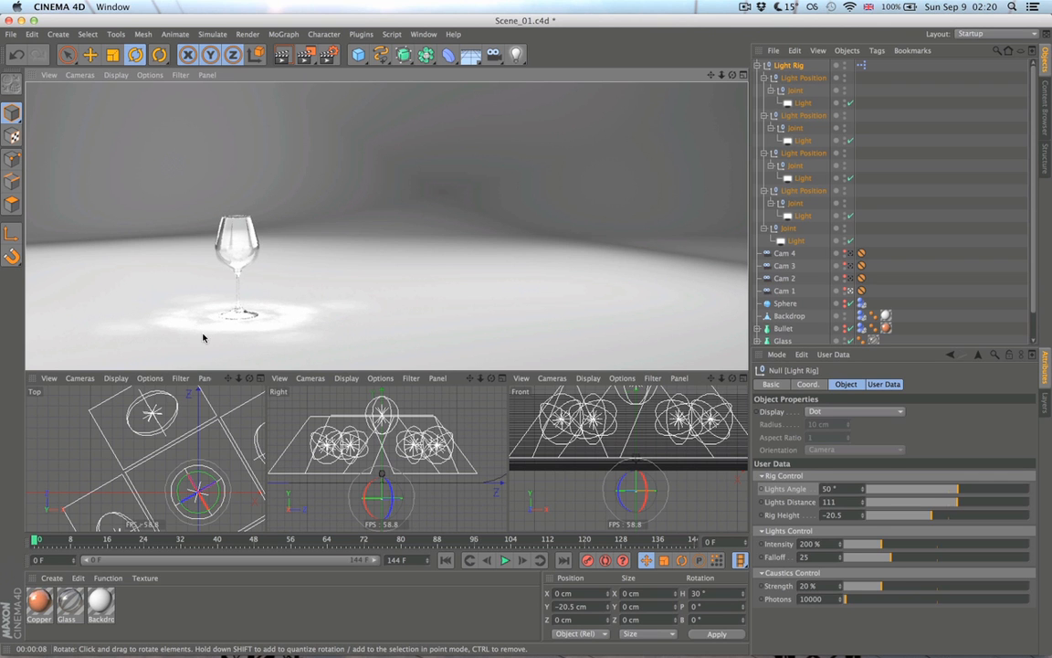
pyautogui.moveTo(222, 344)
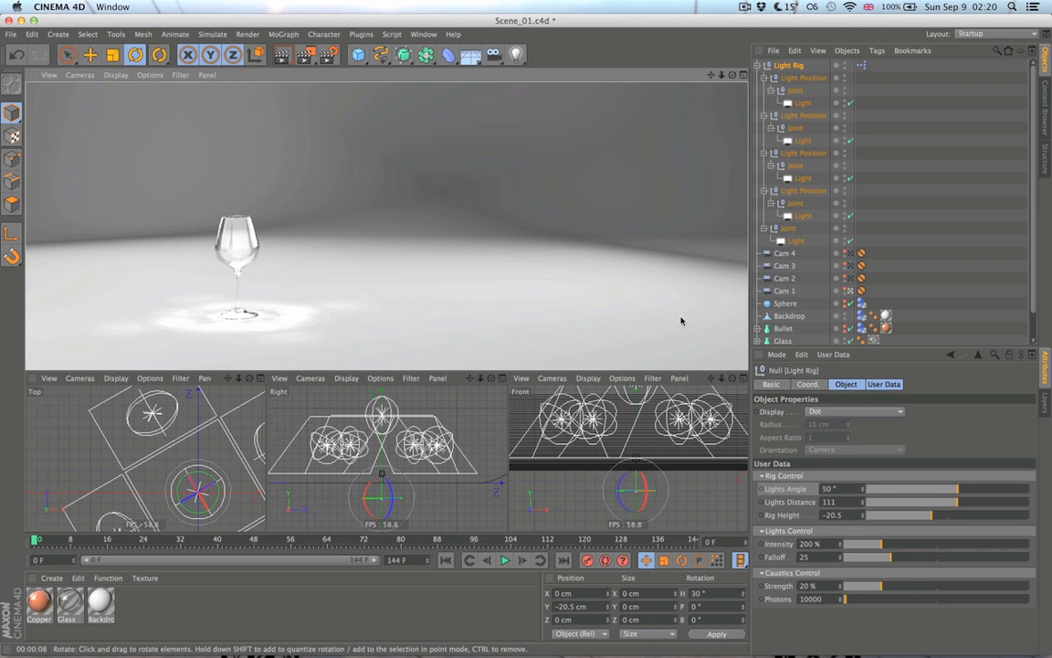
pyautogui.moveTo(610, 310)
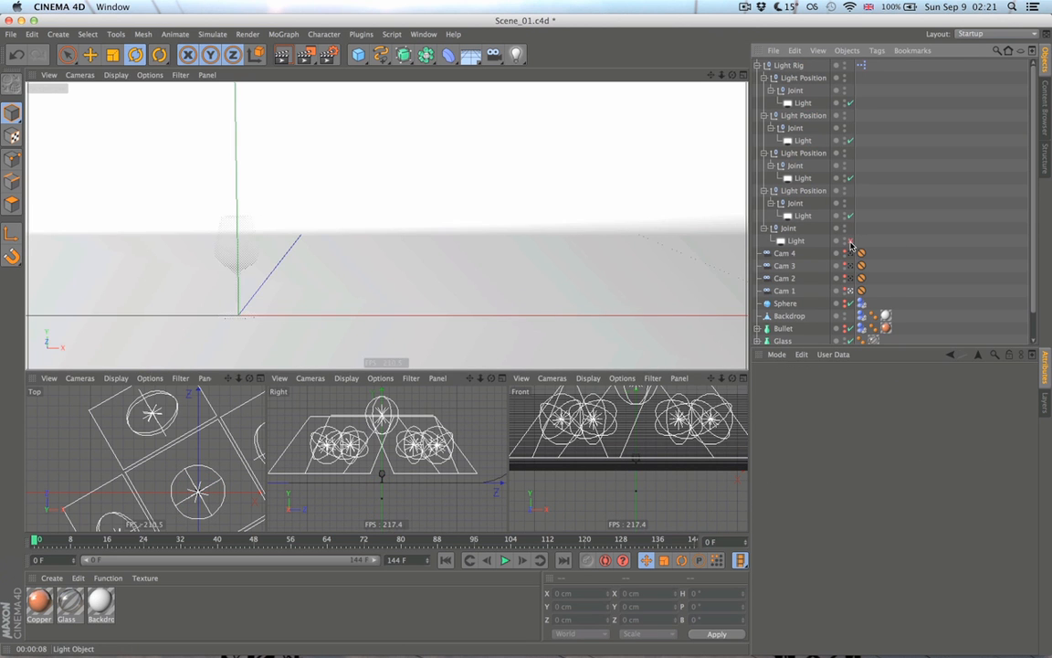
pyautogui.click(797, 241)
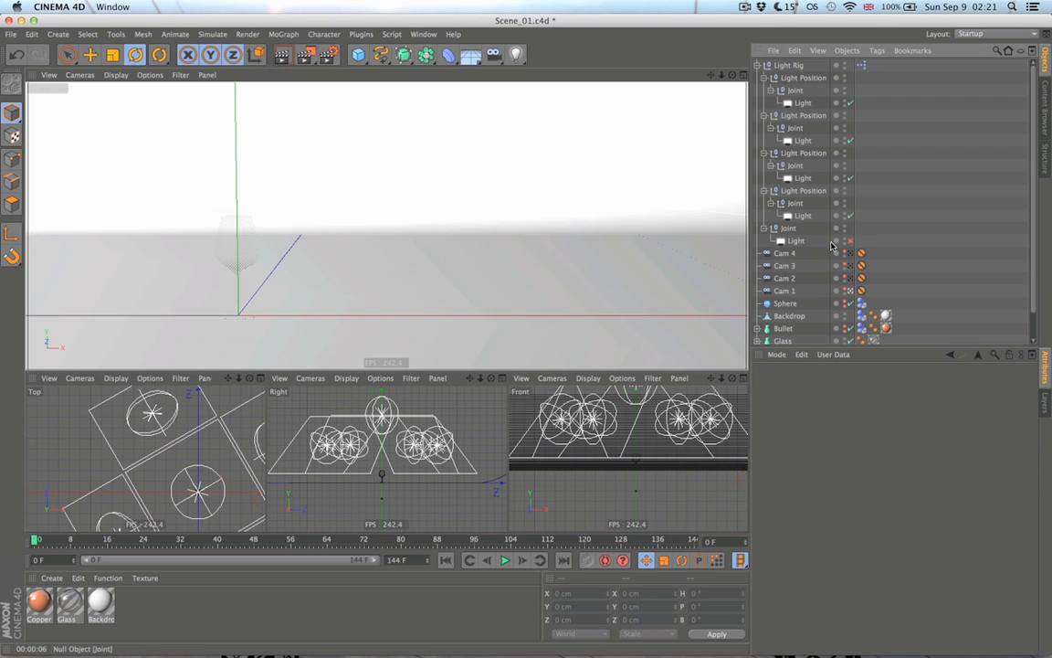
pyautogui.click(796, 241)
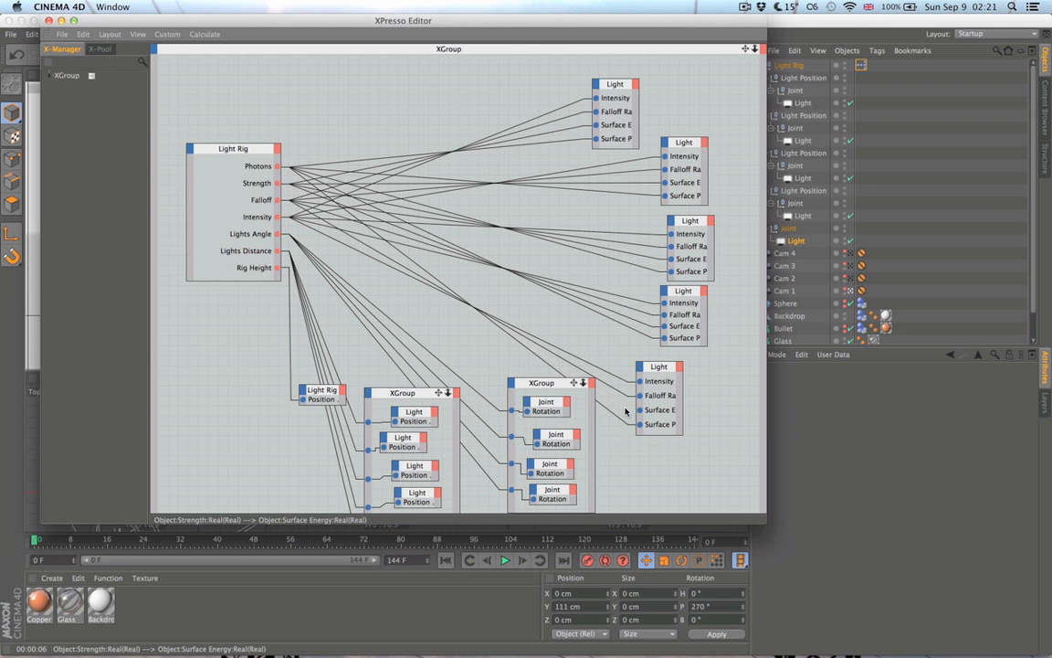
pyautogui.press('cmd+w')
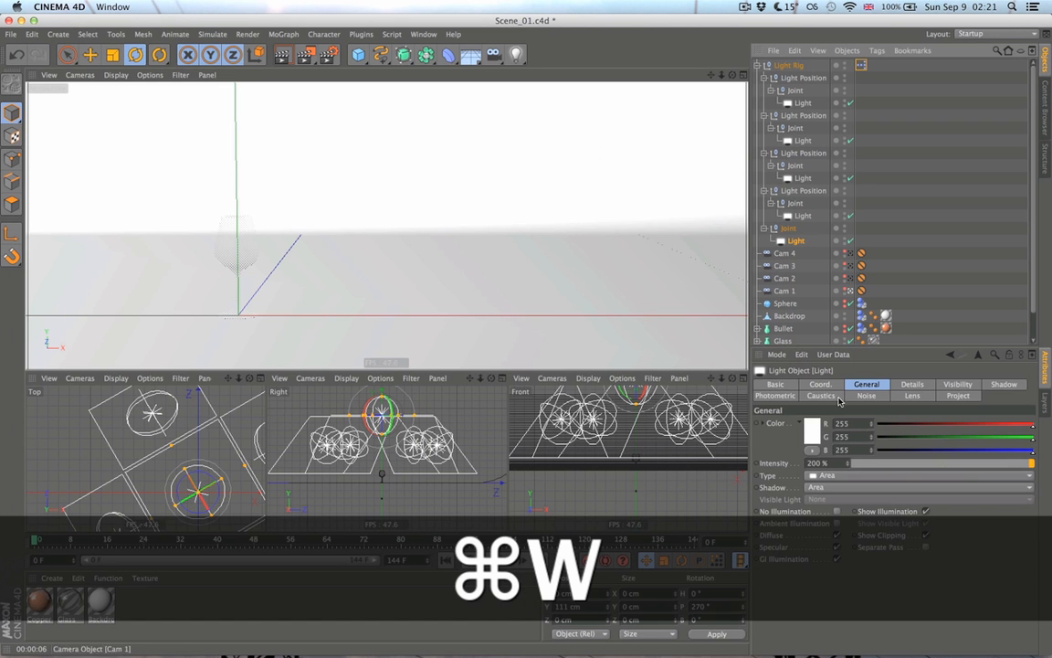
pyautogui.click(820, 395)
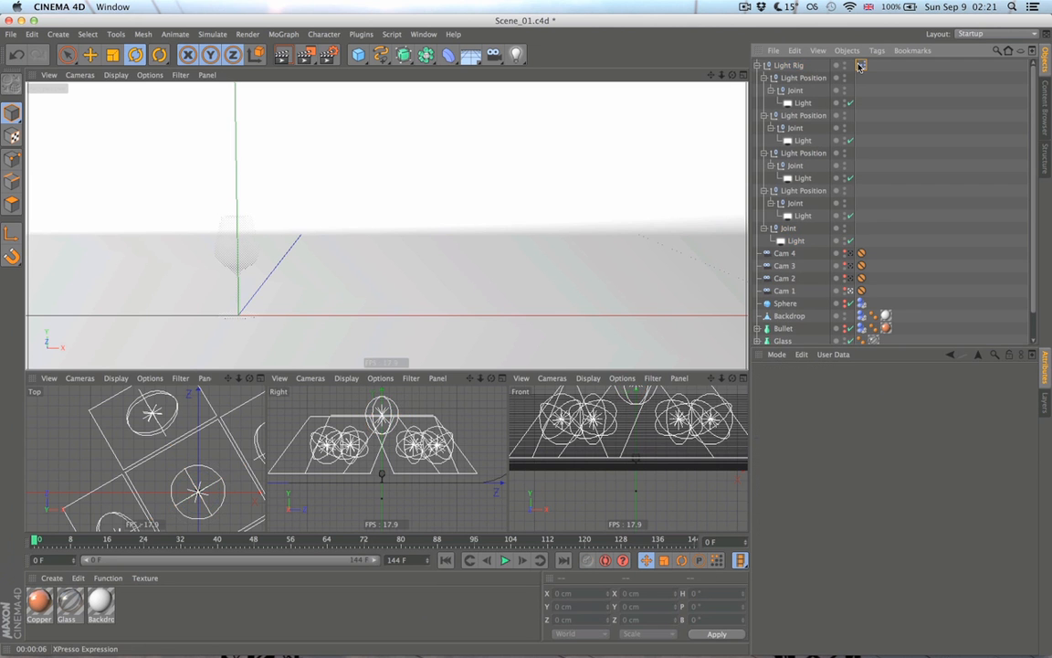
# Step: Check a light's surface caustics energy, then select the Light Rig's Caustics Control Strength field
pyautogui.click(789, 66)
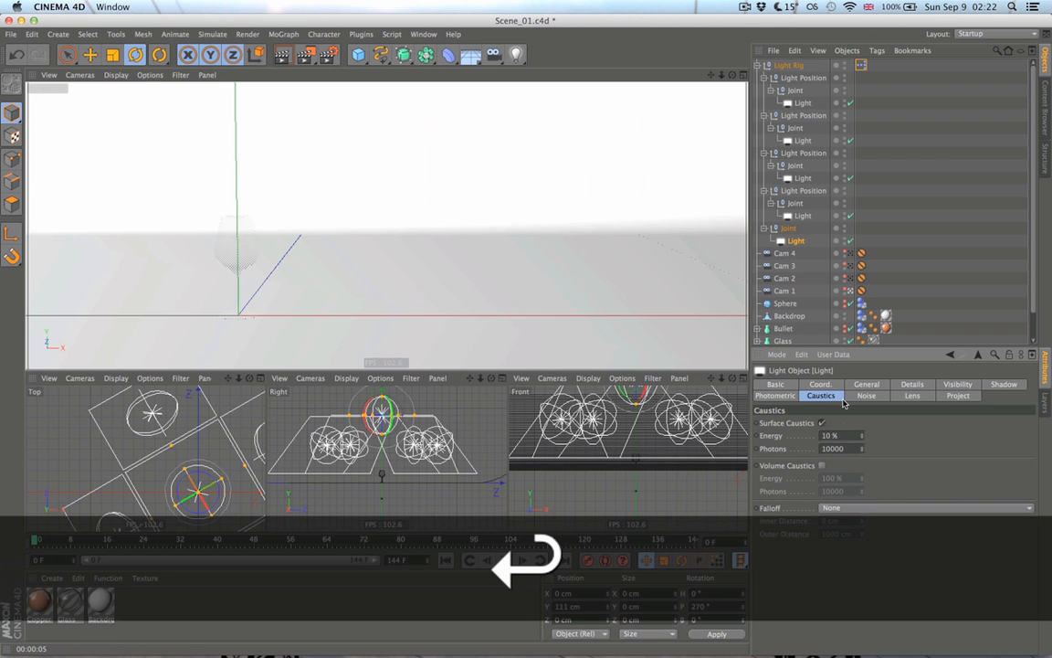
pyautogui.click(789, 66)
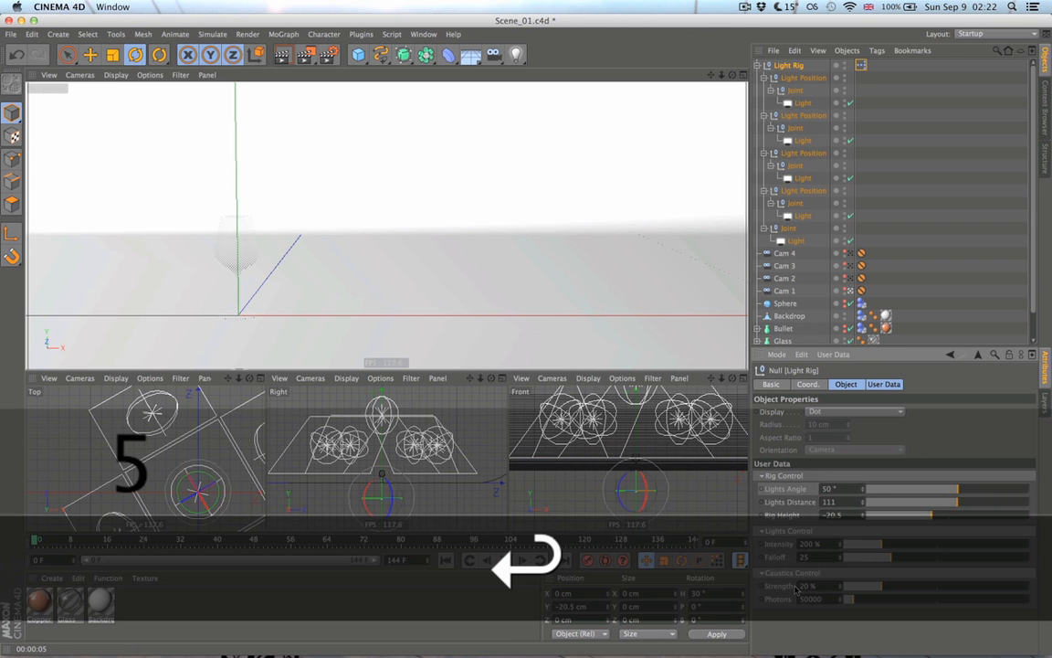
pyautogui.click(504, 559)
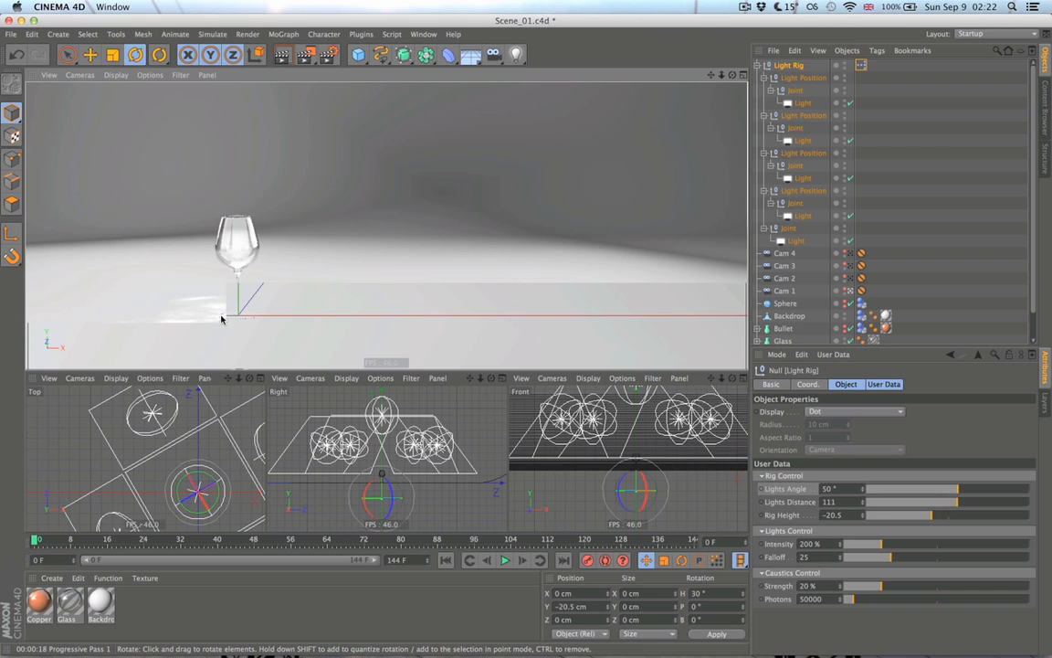
pyautogui.moveTo(252, 260)
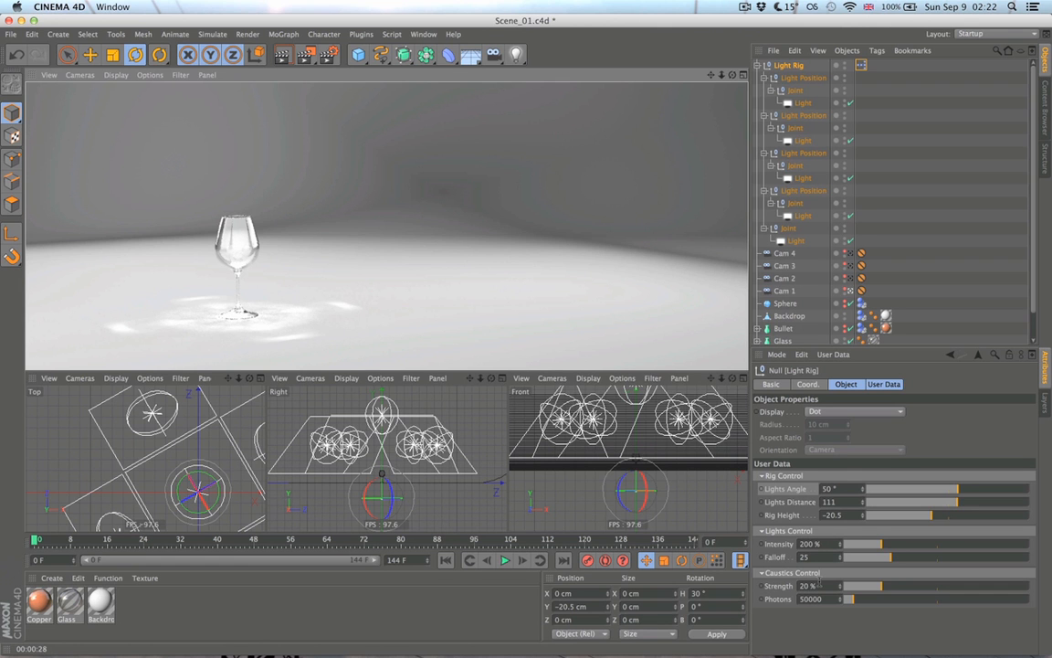
# Step: Set the Light Rig's Caustics Control Strength to 10% for subtler caustics
pyautogui.click(807, 585)
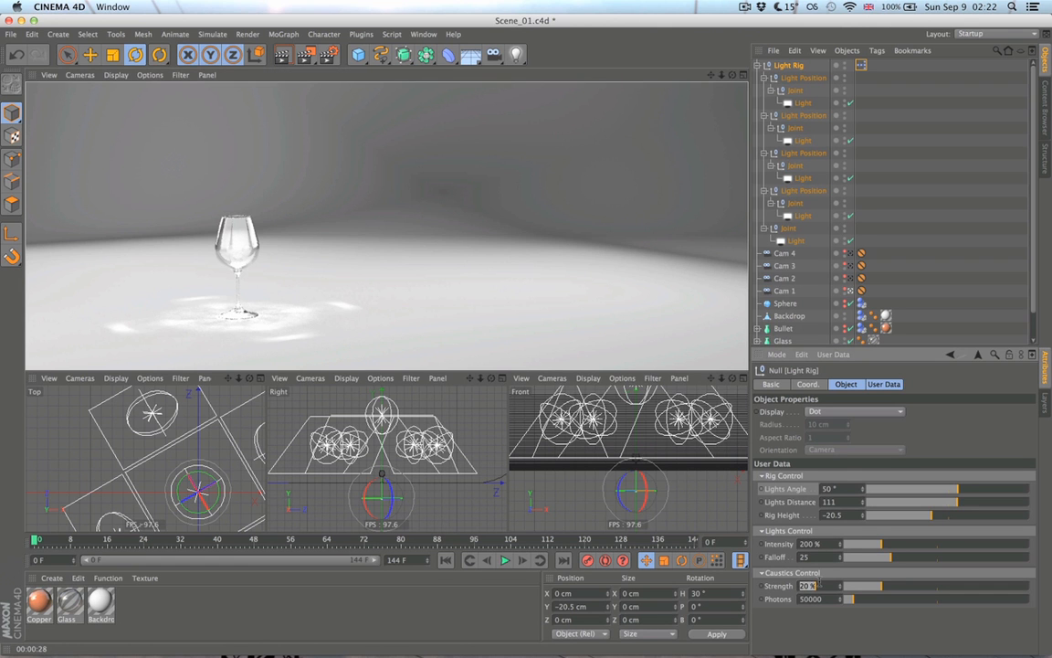
pyautogui.write('10')
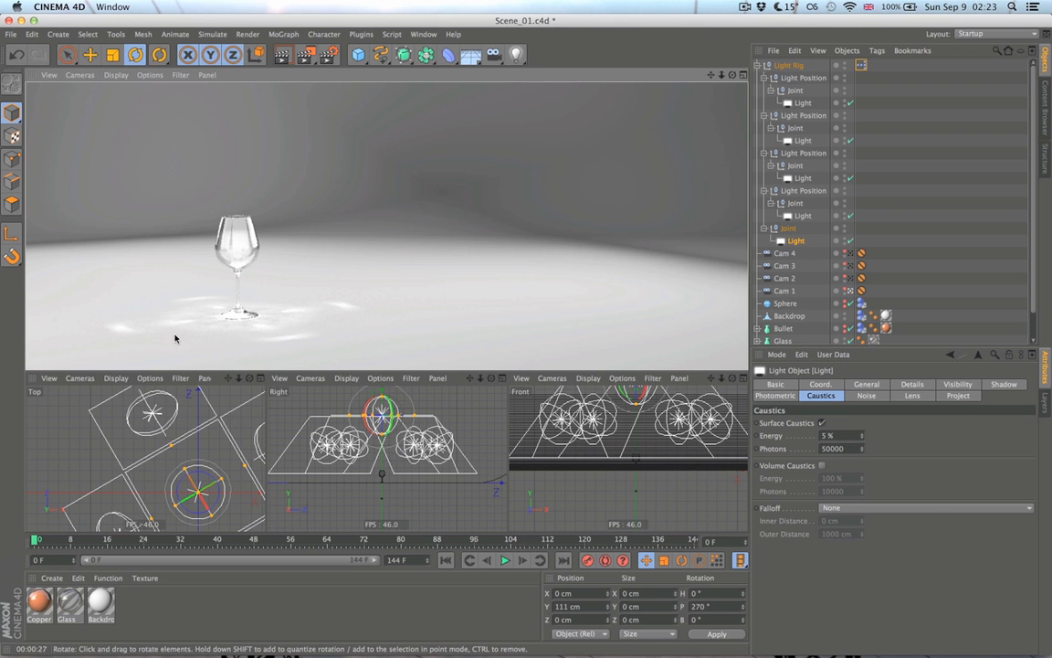
pyautogui.moveTo(287, 347)
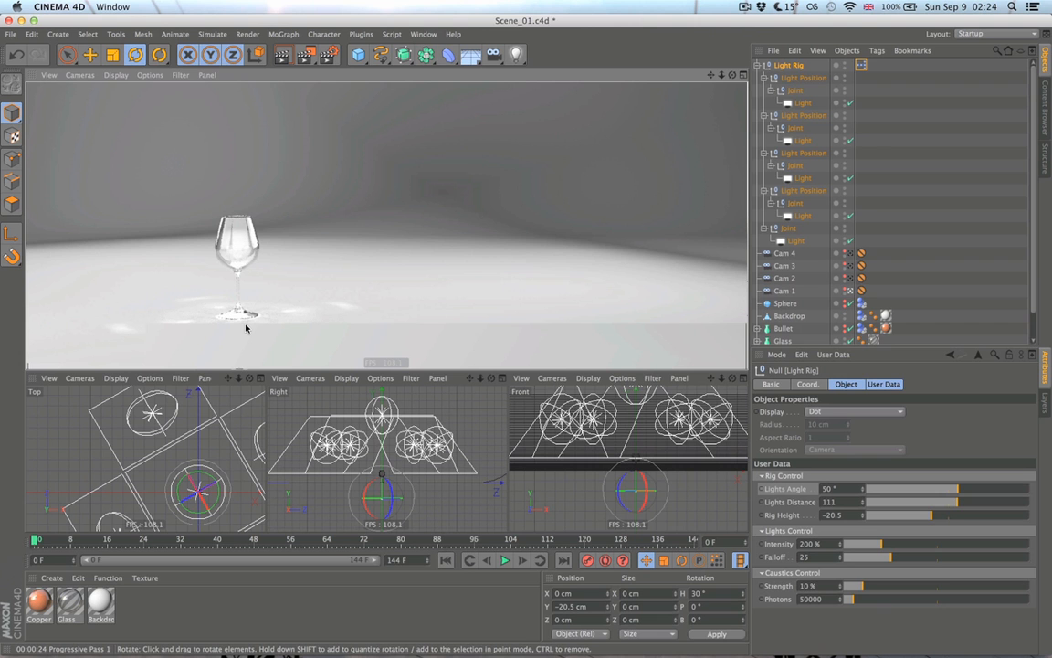
pyautogui.moveTo(143, 333)
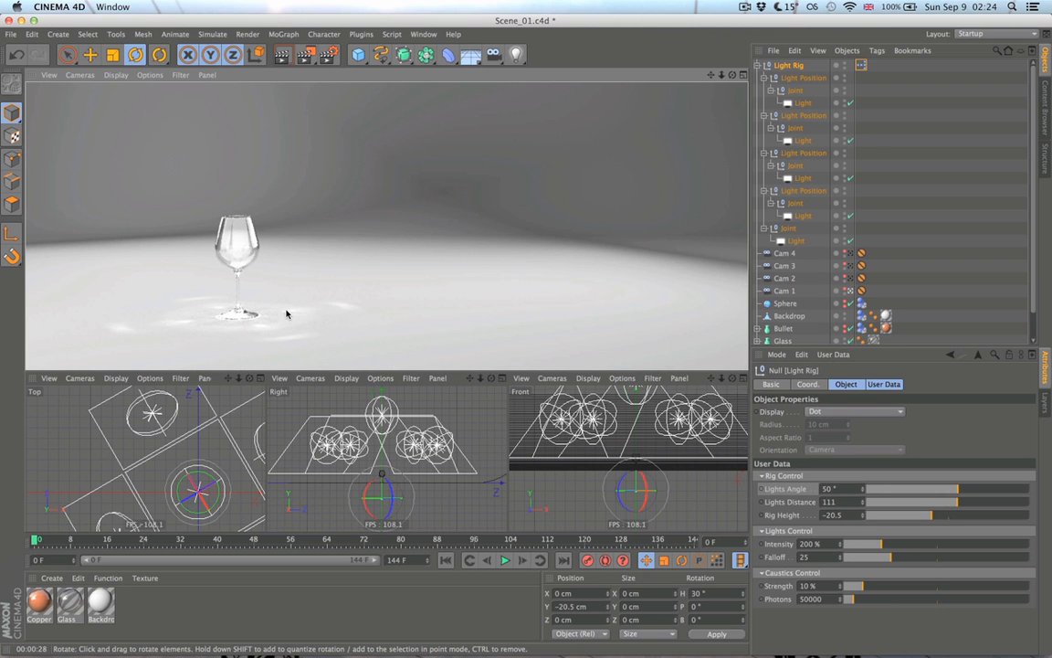
pyautogui.moveTo(464, 279)
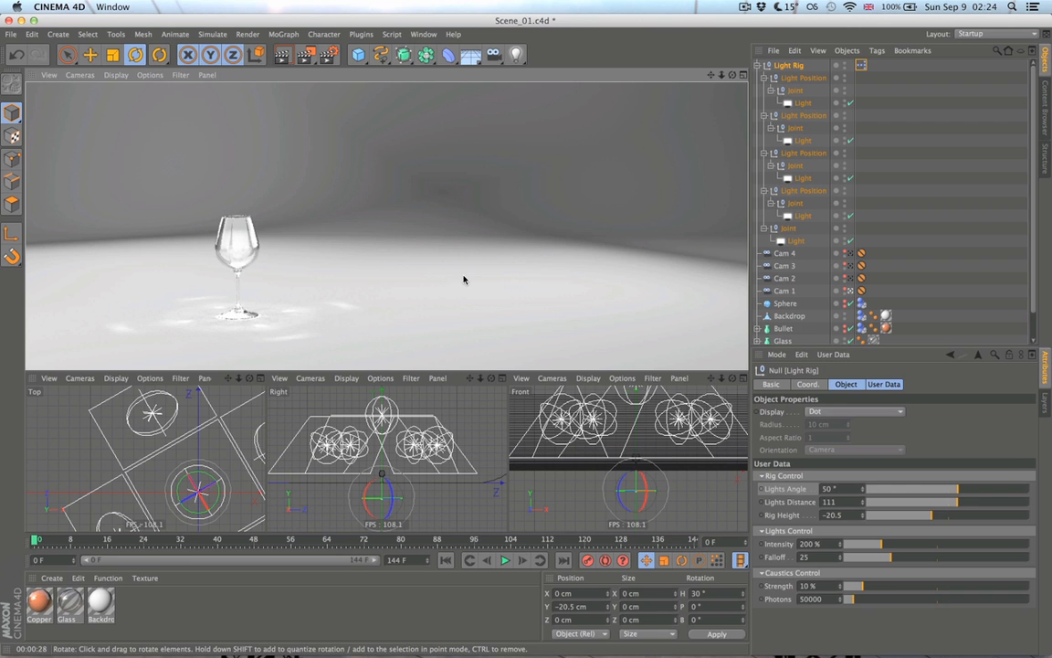
pyautogui.moveTo(968, 241)
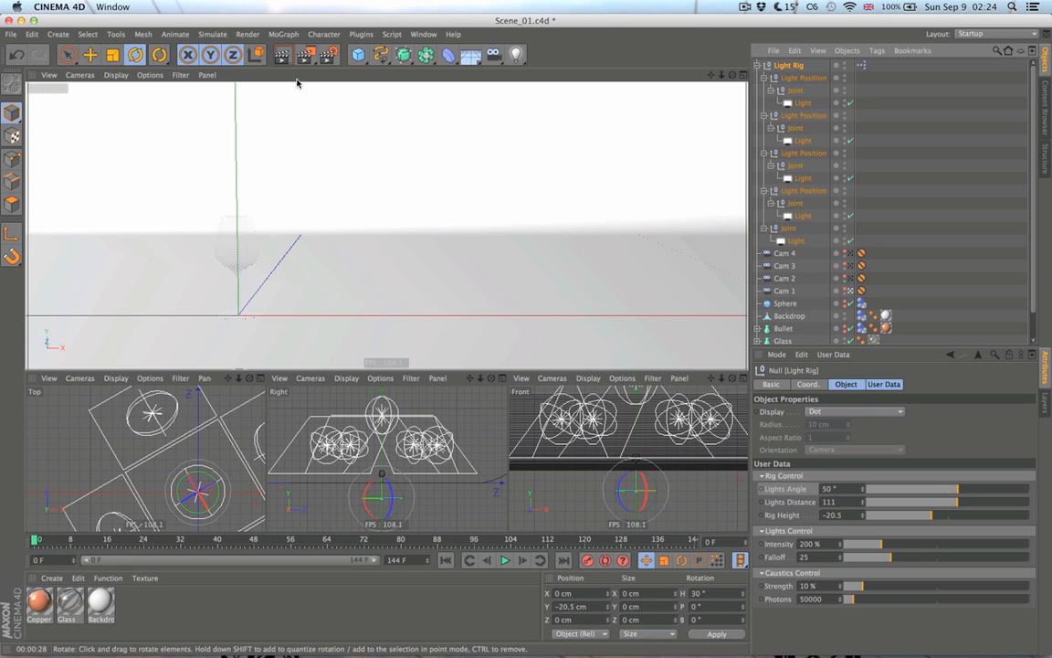
pyautogui.moveTo(283, 54)
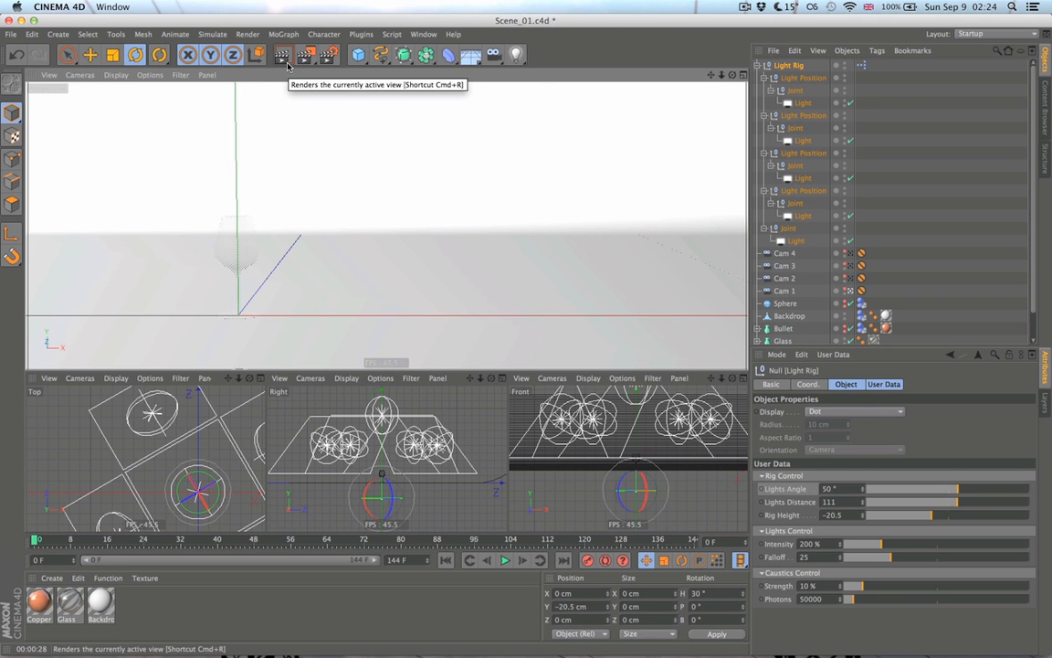
pyautogui.click(325, 55)
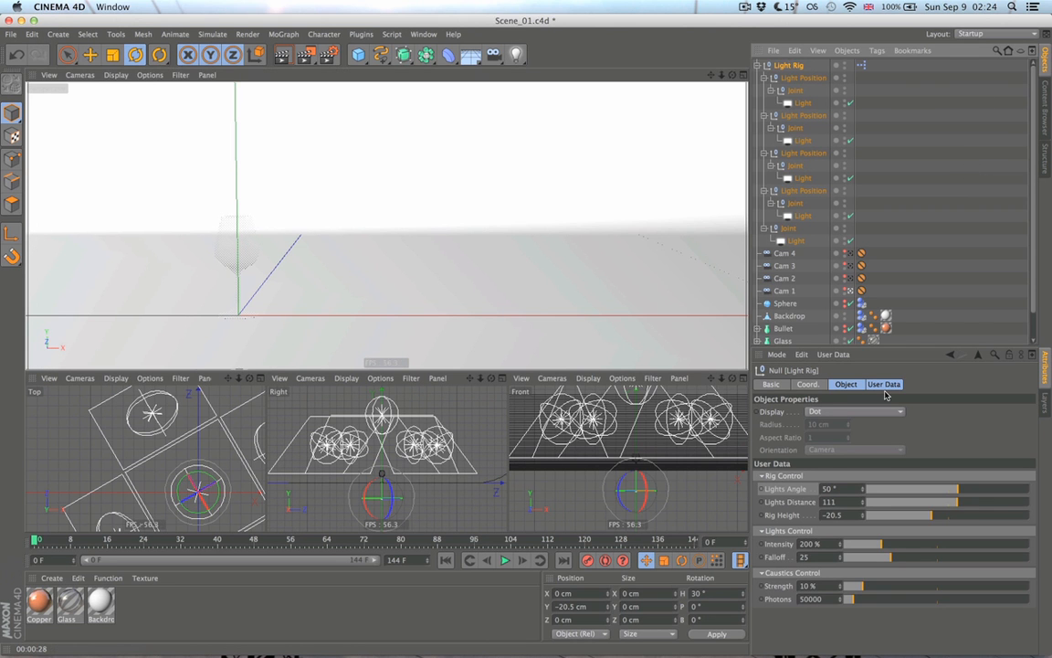
pyautogui.click(285, 54)
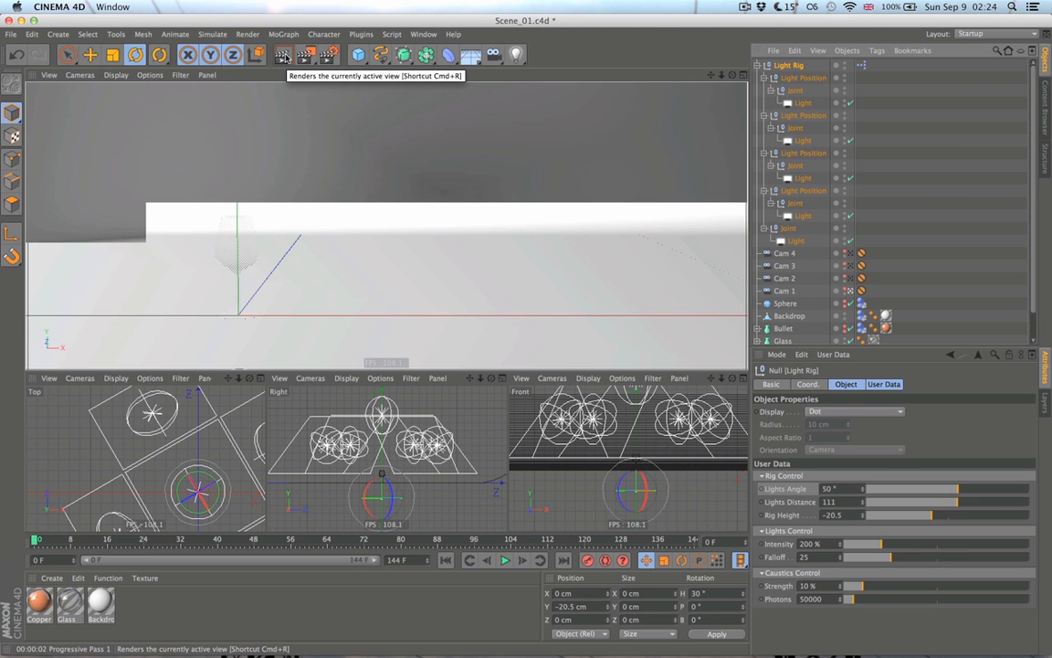
pyautogui.click(283, 54)
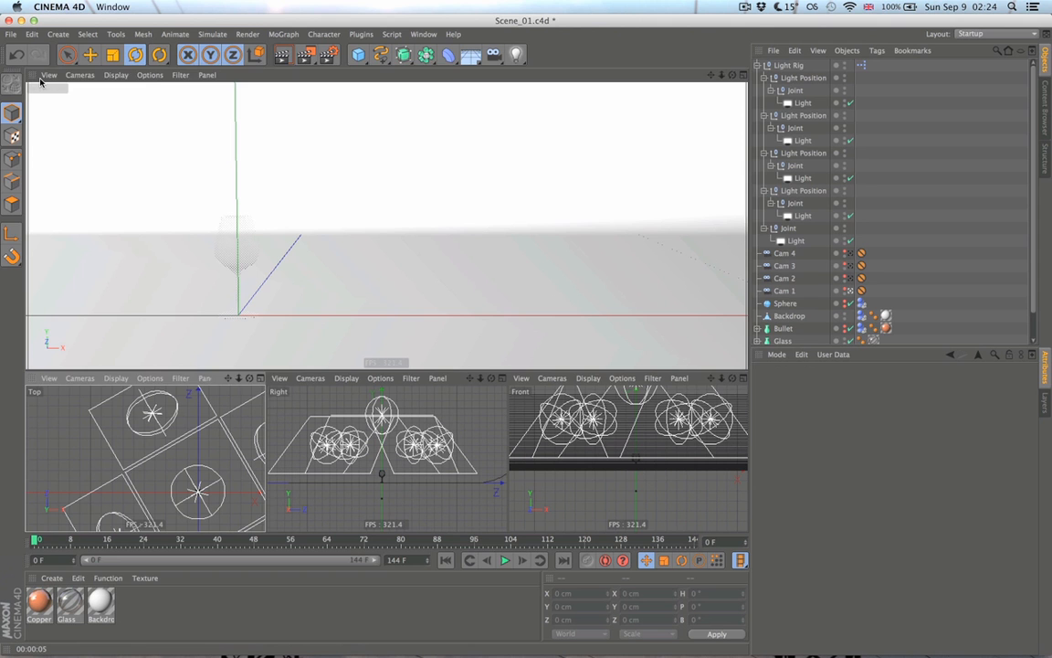
# Step: Set the main perspective view as the render view via View > Use as Render View
pyautogui.click(48, 75)
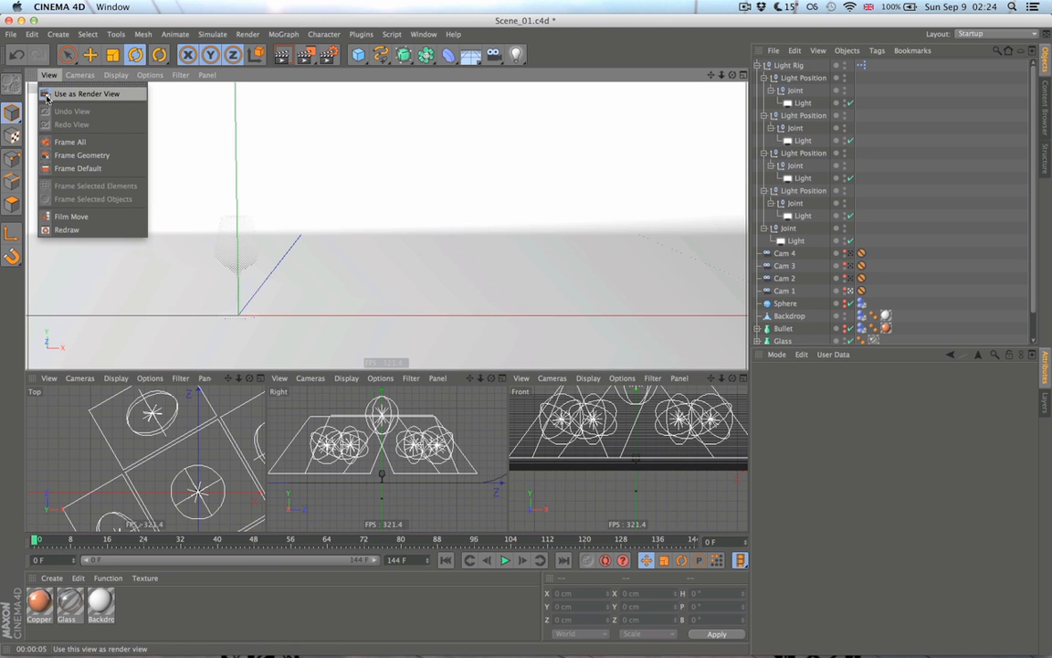
pyautogui.click(86, 93)
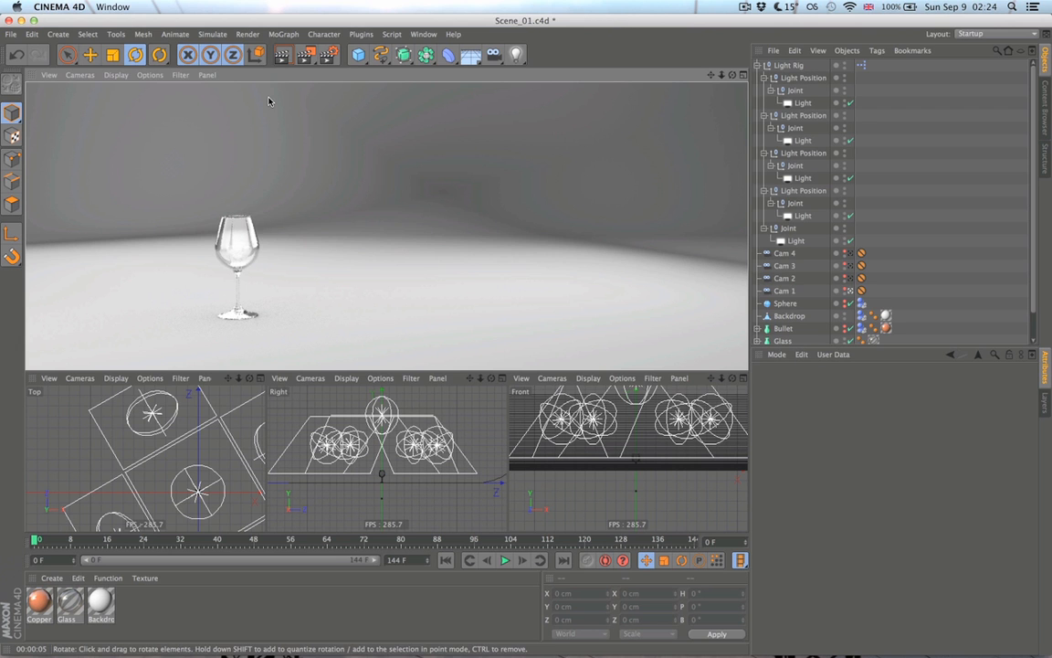
pyautogui.click(789, 66)
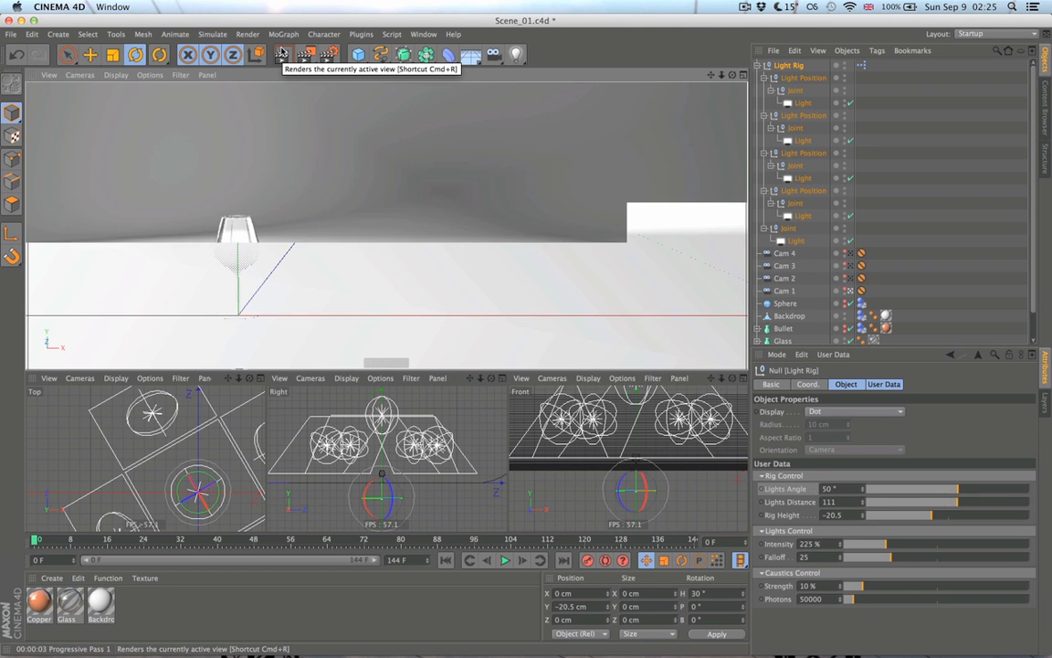
# Step: Render the view twice to preview the glass with the rig intensity at 225%
pyautogui.click(281, 55)
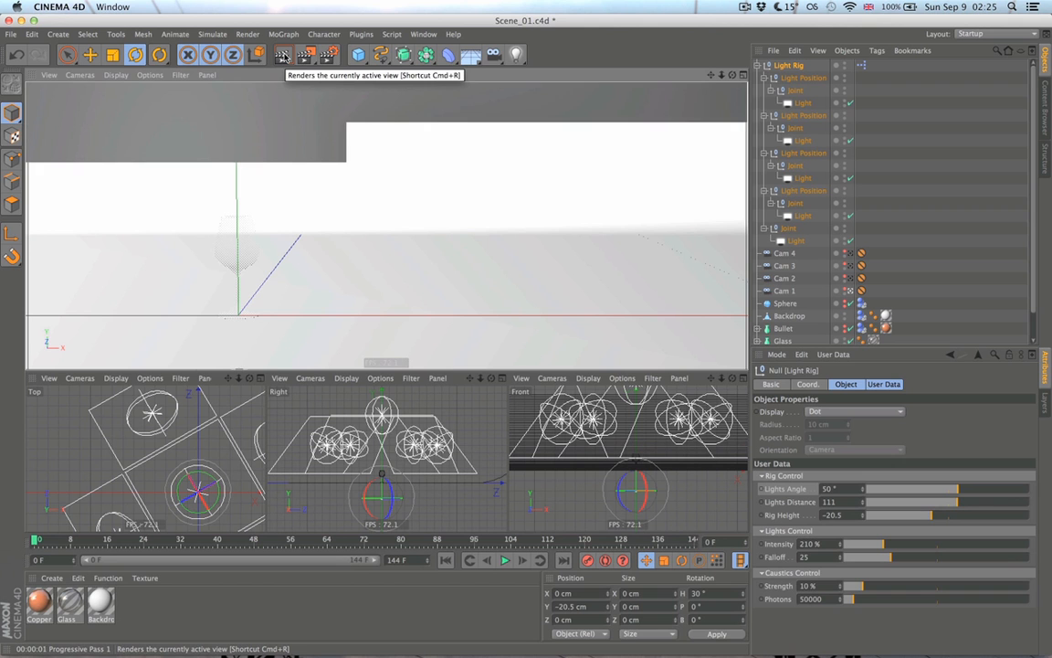
pyautogui.click(283, 55)
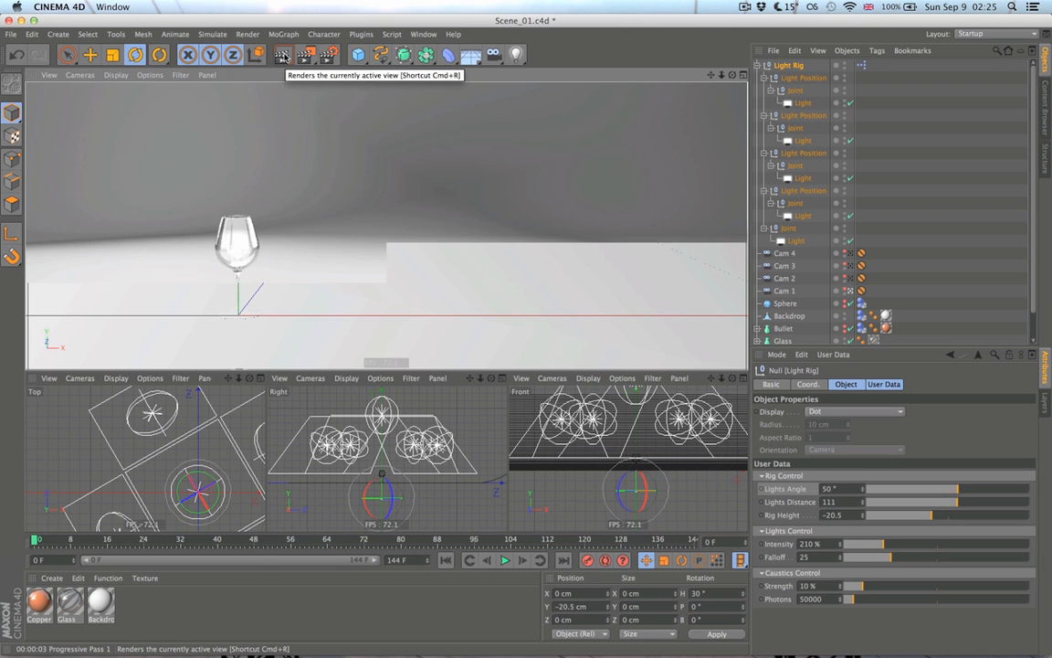